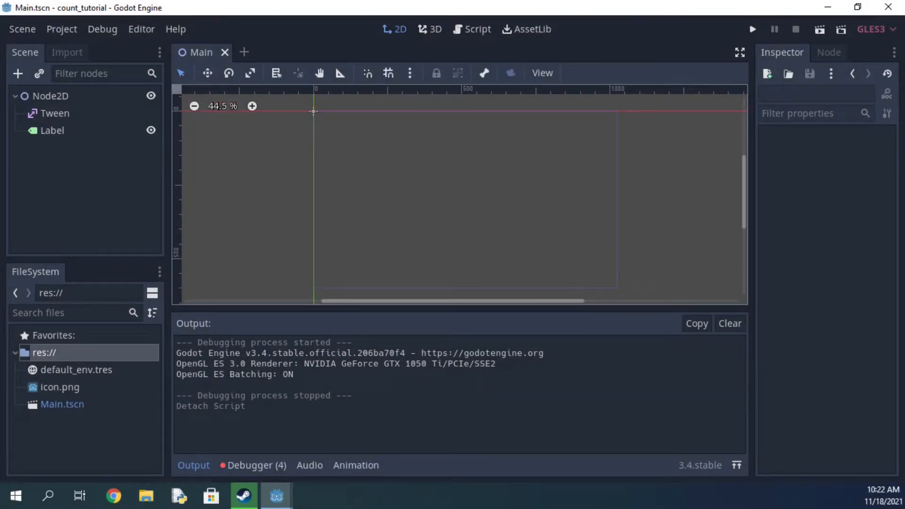
Attach a new Main.gd script to the Node2D root node
left_click(53, 131)
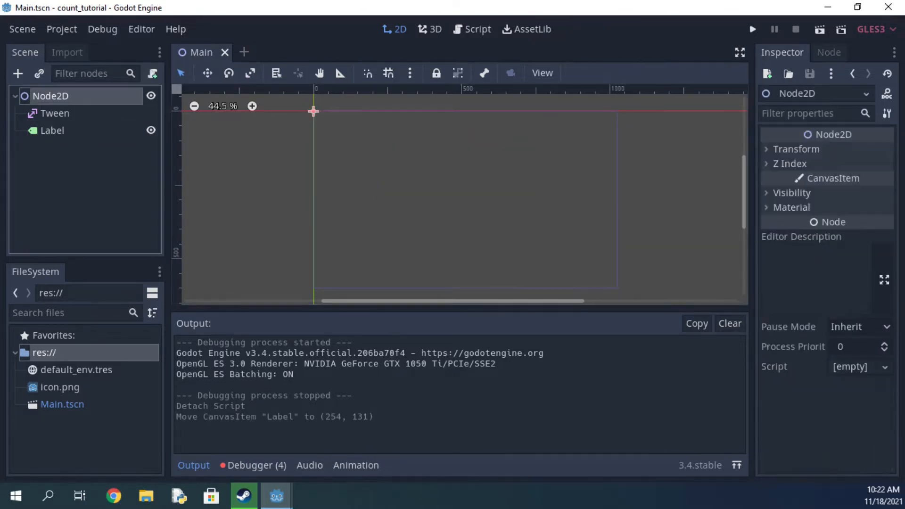
left_click(476, 29)
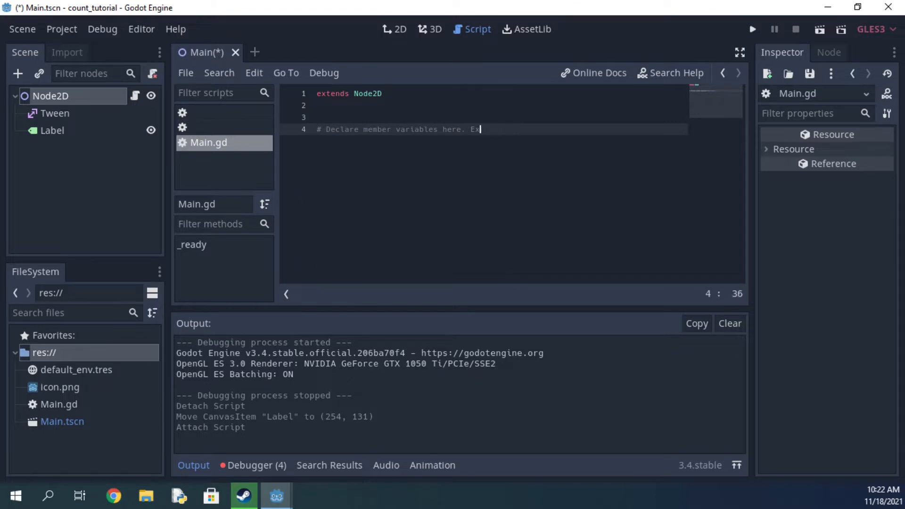
Replace the template with func count(given_number) computing rounded_number = int(round(given_number))
key("Ctrl+Shift+K")
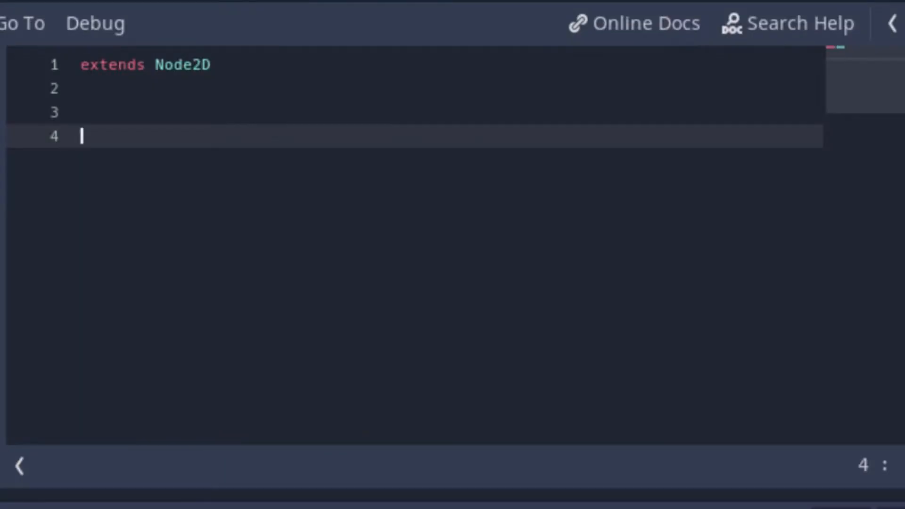
type("func count")
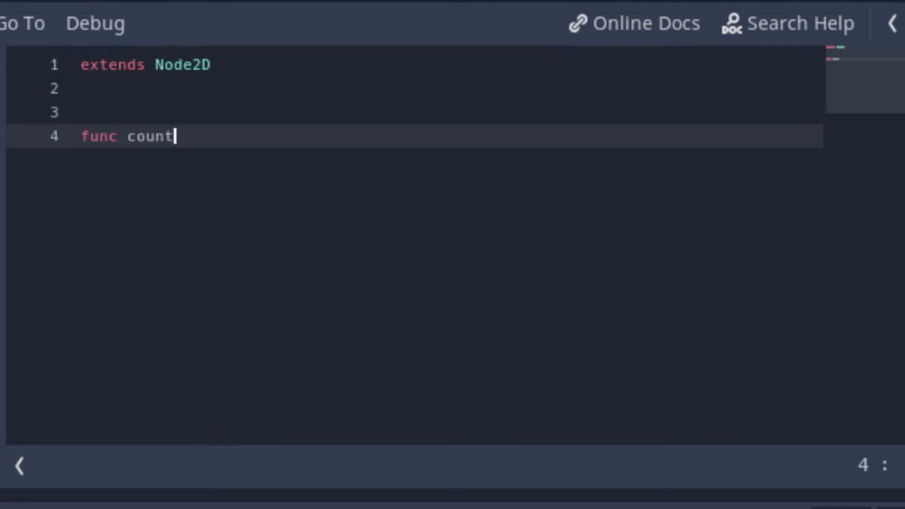
type("(given_")
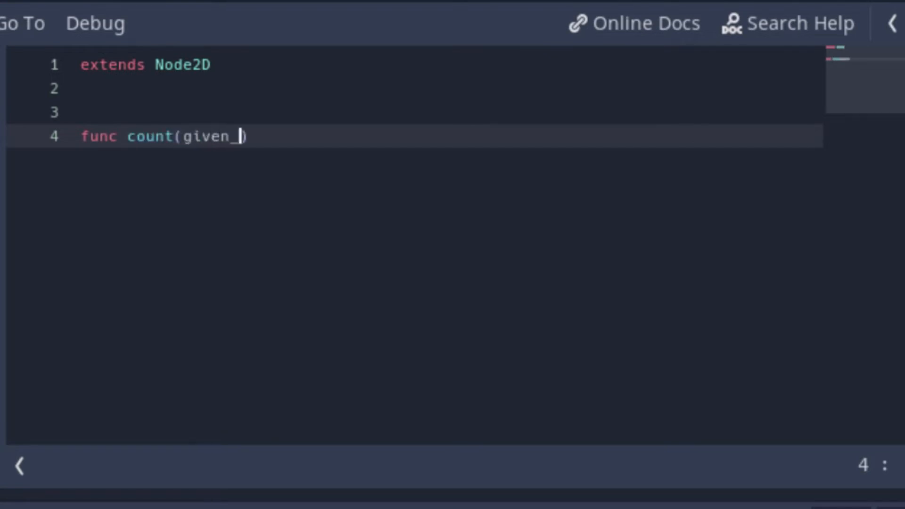
type("number):")
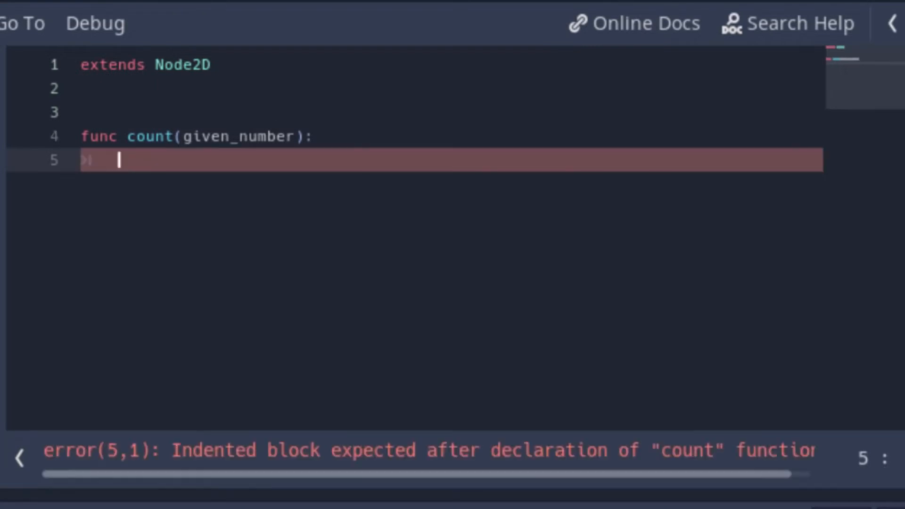
type("var round")
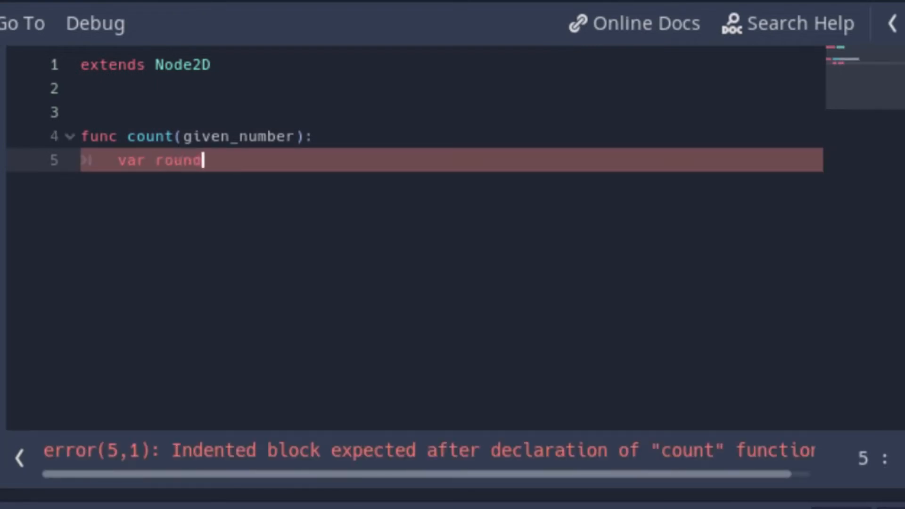
type("ed_number")
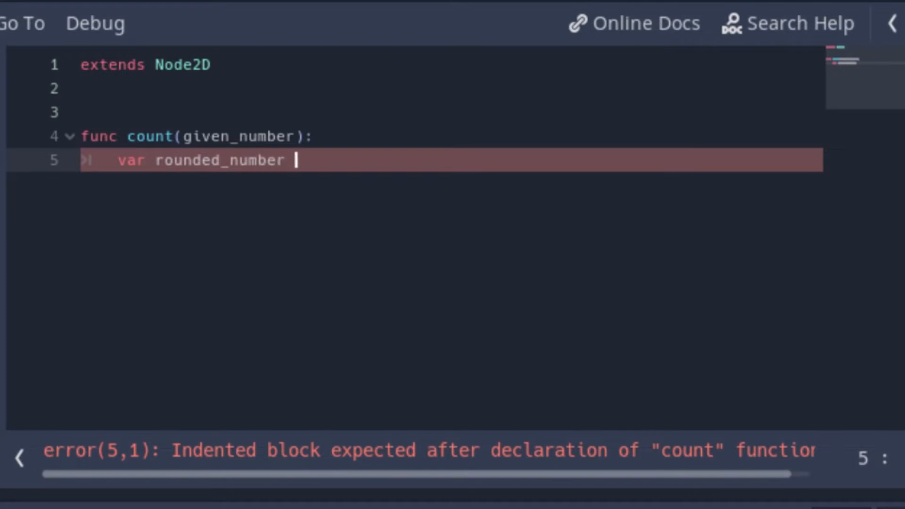
type("= int")
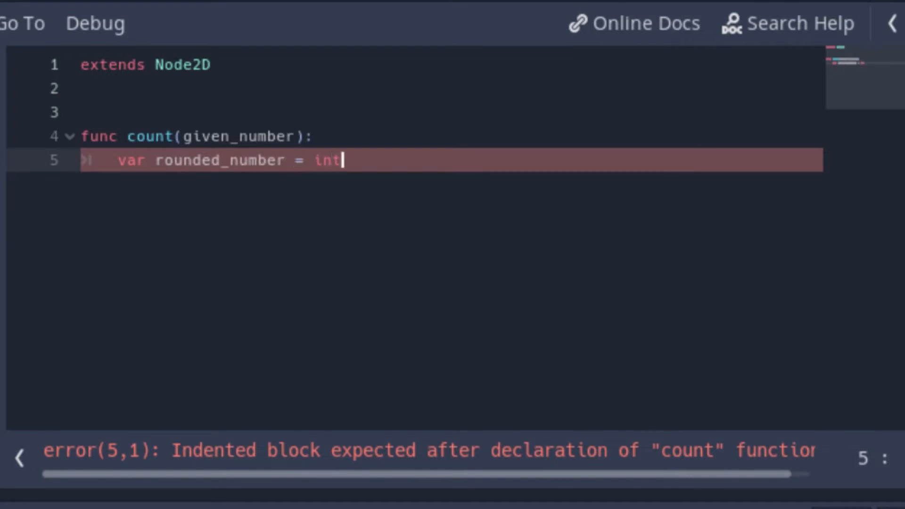
type("(round")
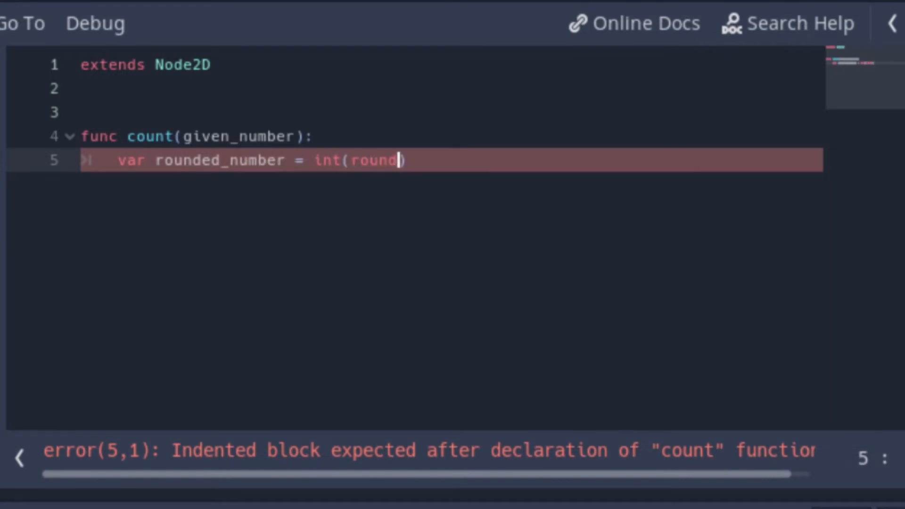
type("(given_num")
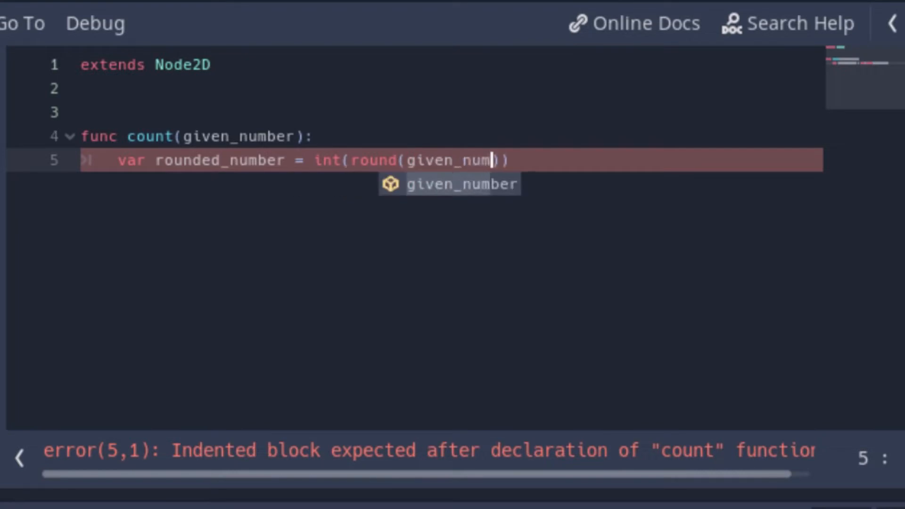
key("Tab")
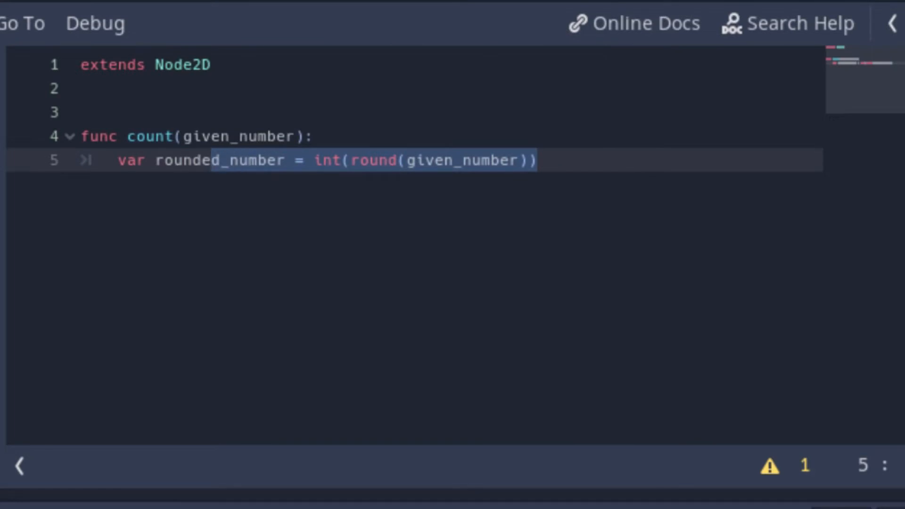
Set $Label.text = str(rounded_number) inside the count function
key("Enter")
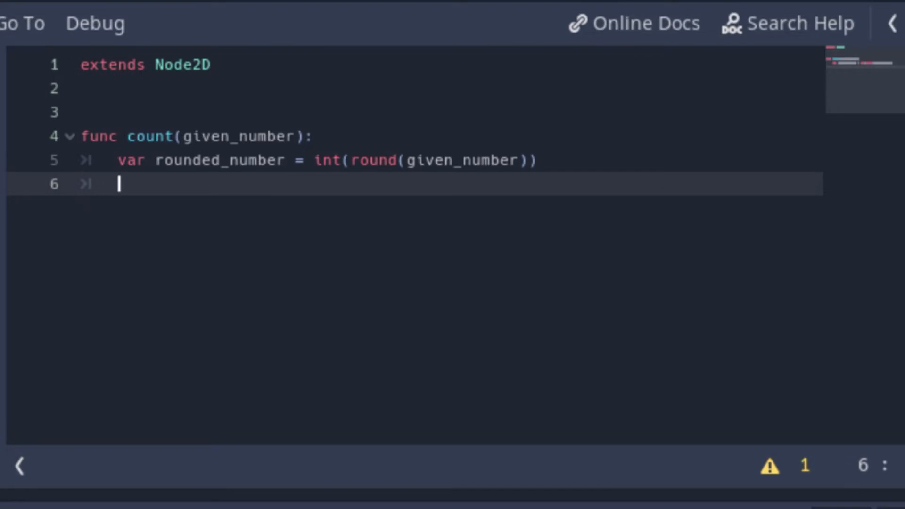
type("$Label")
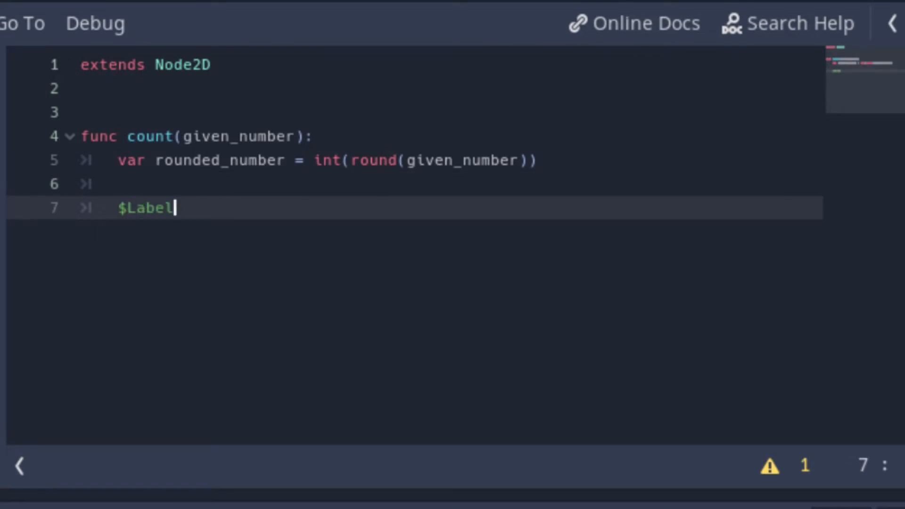
type(".text = str(")
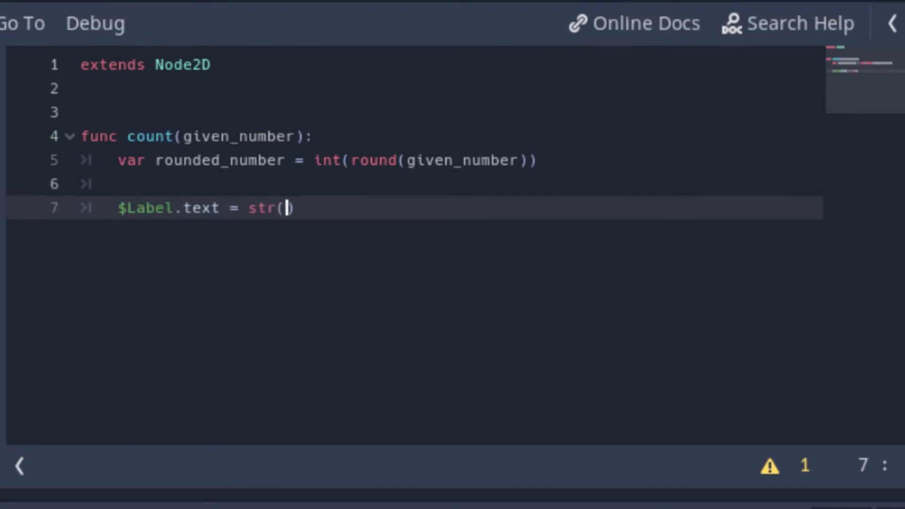
type("rounded")
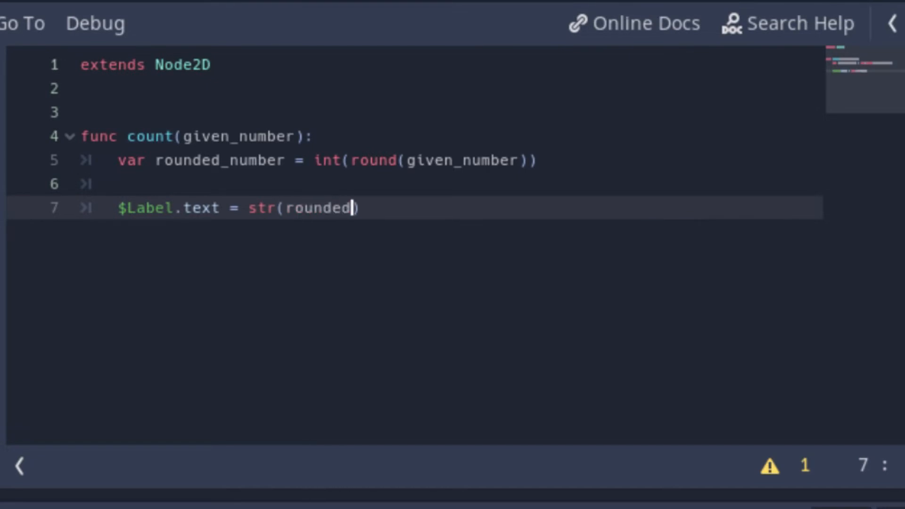
type("_number")
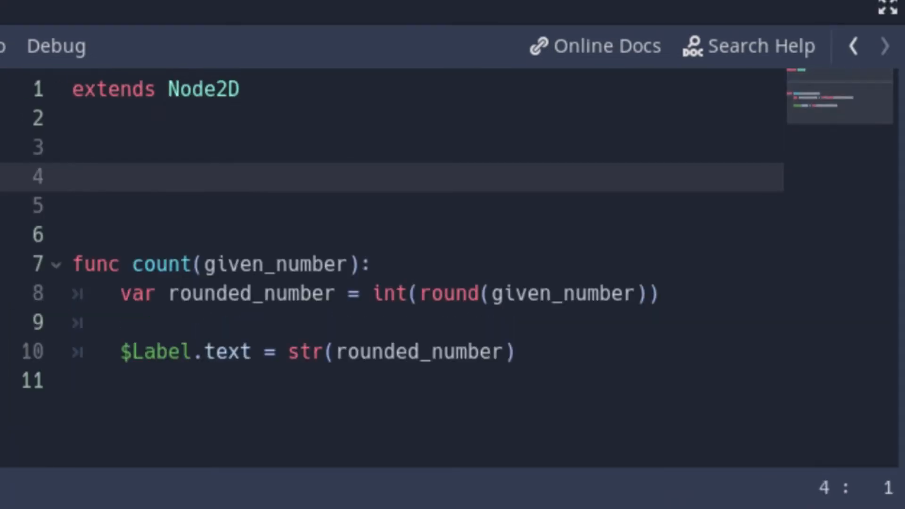
Add _ready() calling $Tween.interpolate_method(self, "count", 0, 100, 4) with Tween.TRANS_LINEAR
type("fu")
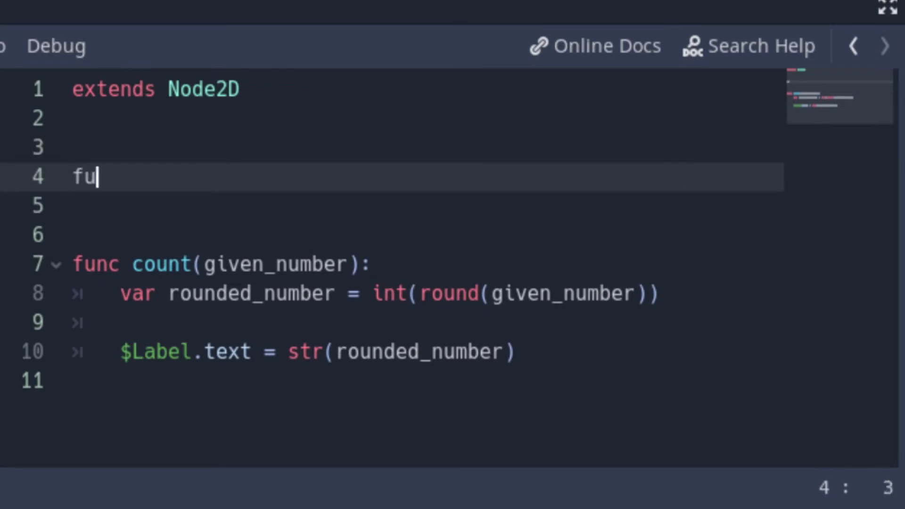
type("nc _ready():")
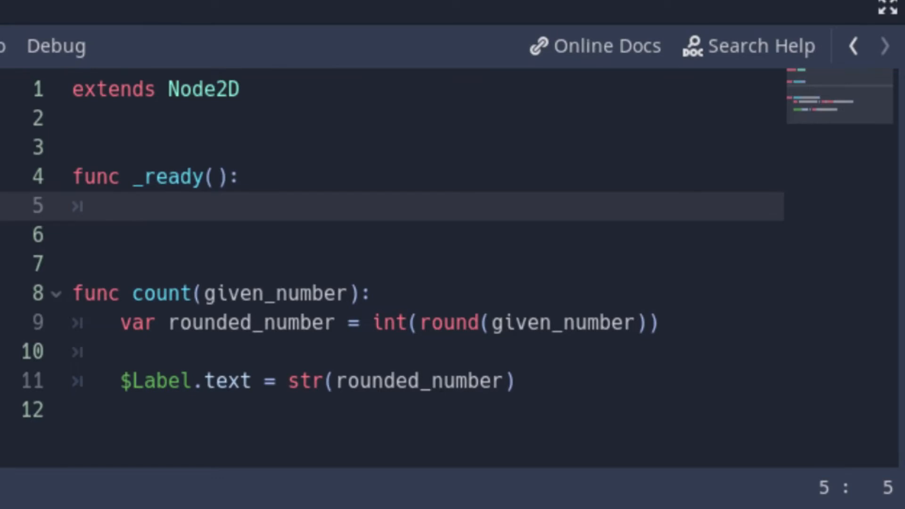
type("$Tween")
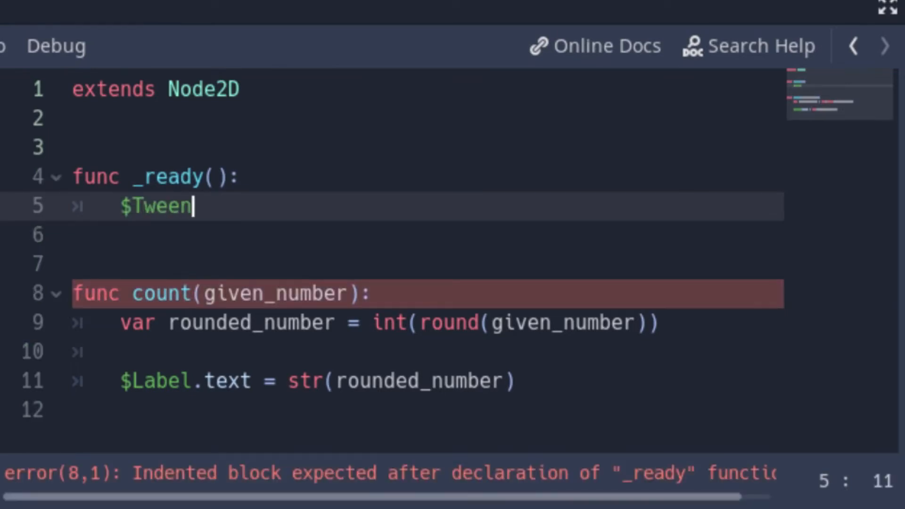
type(".")
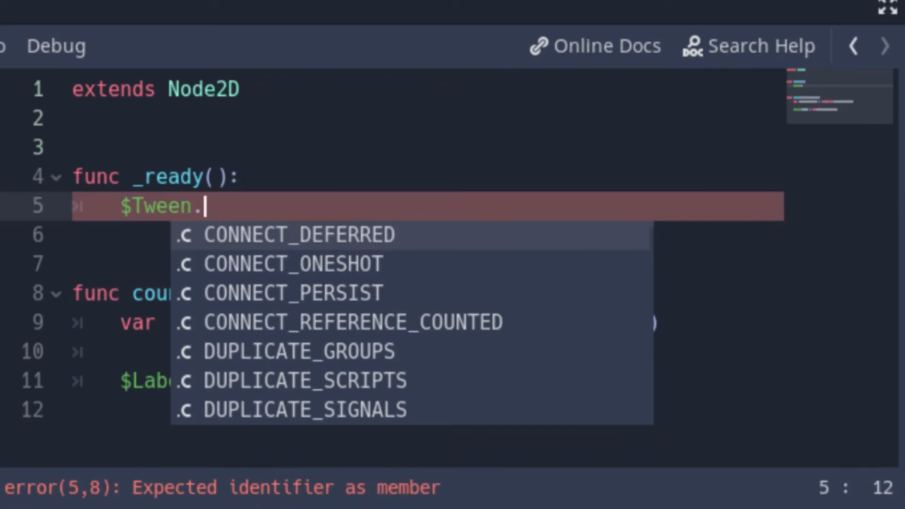
type("interpolate_method(")
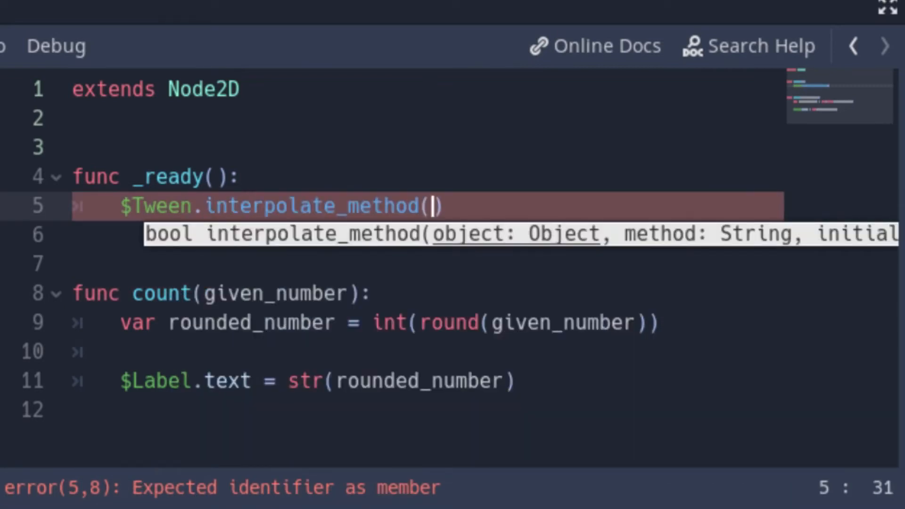
type("self,")
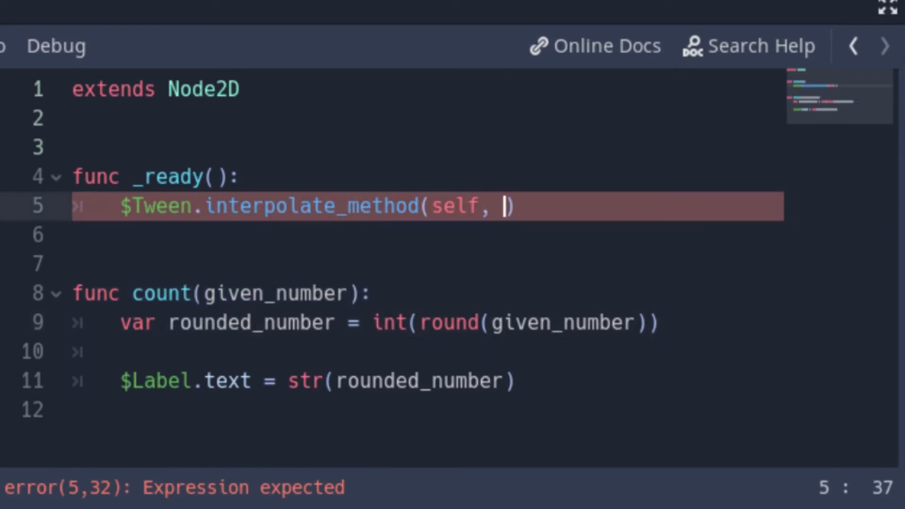
type("\"c\"")
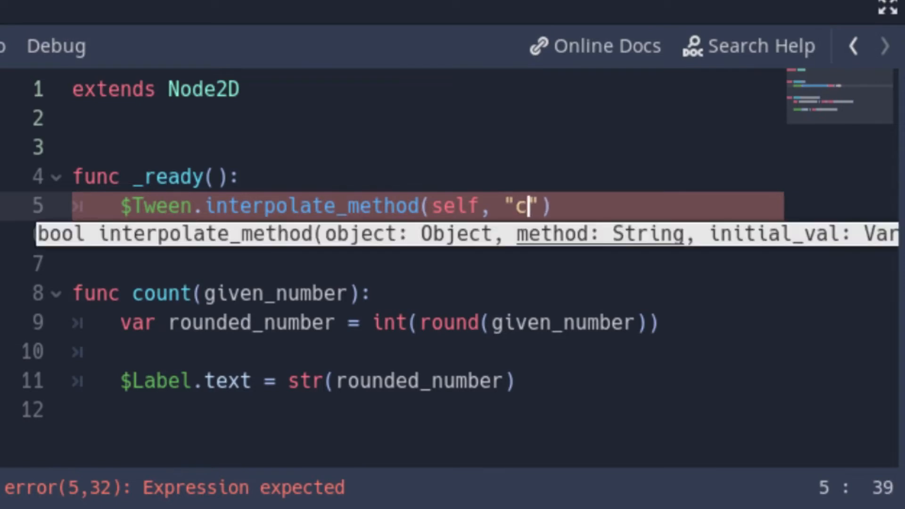
type("ount\",")
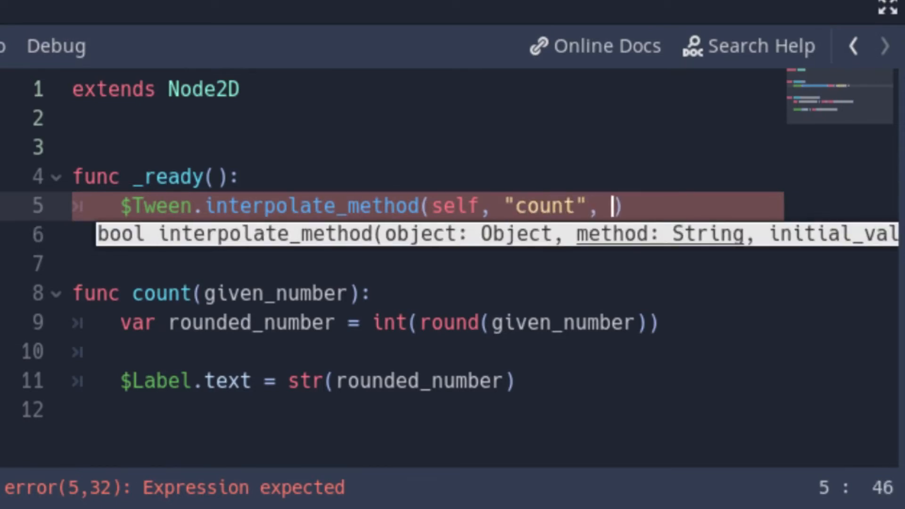
type("0, 100,")
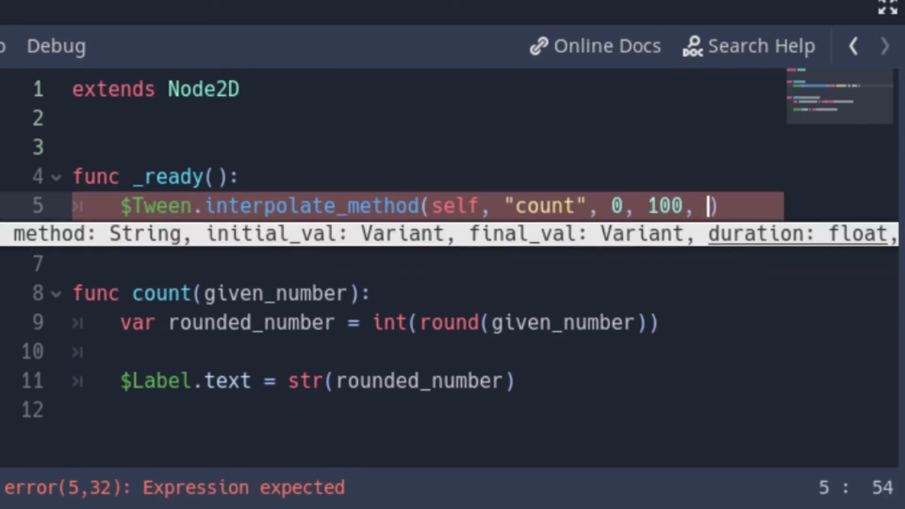
type("4, Tween.TRA")
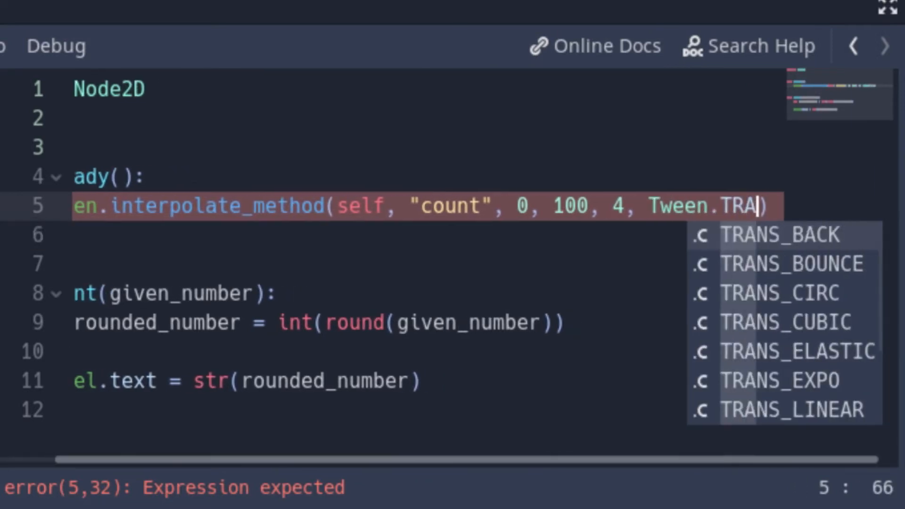
left_click(785, 410)
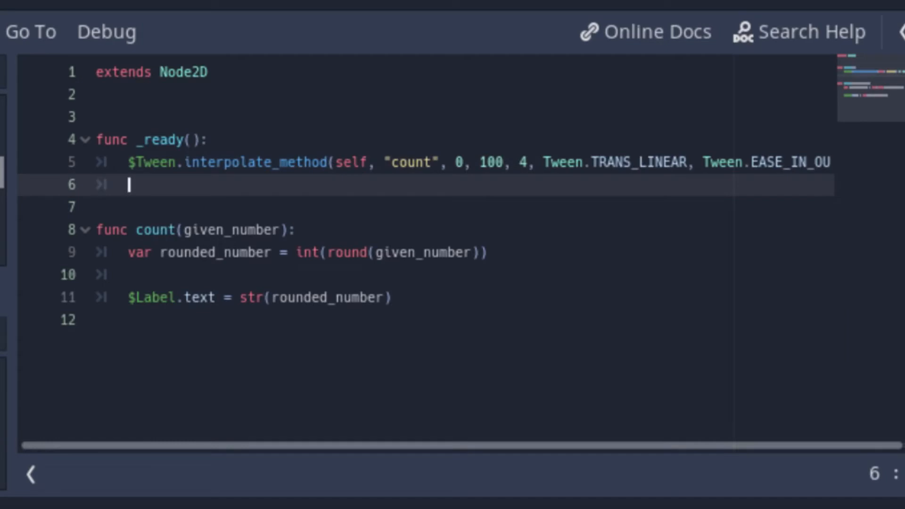
Add $Tween.start() after the interpolation and select the tween's final value for editing
type("$Tween.start(")
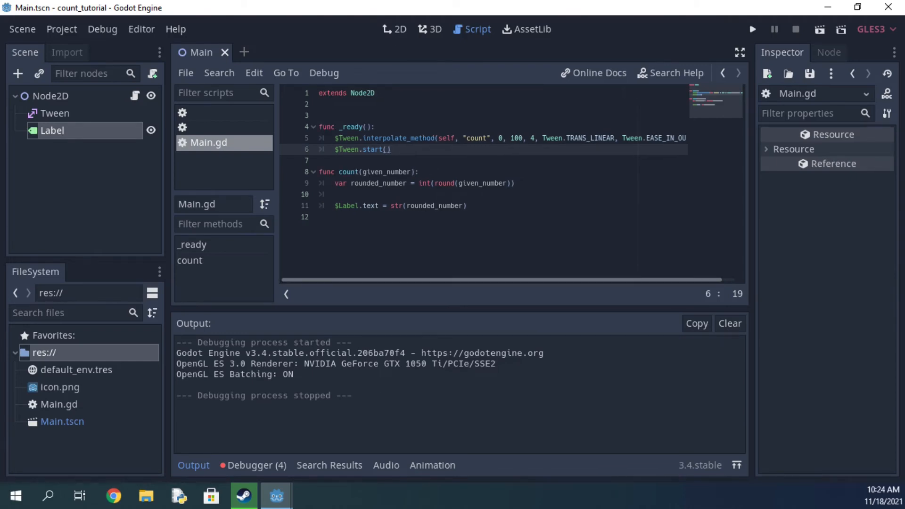
left_click(752, 29)
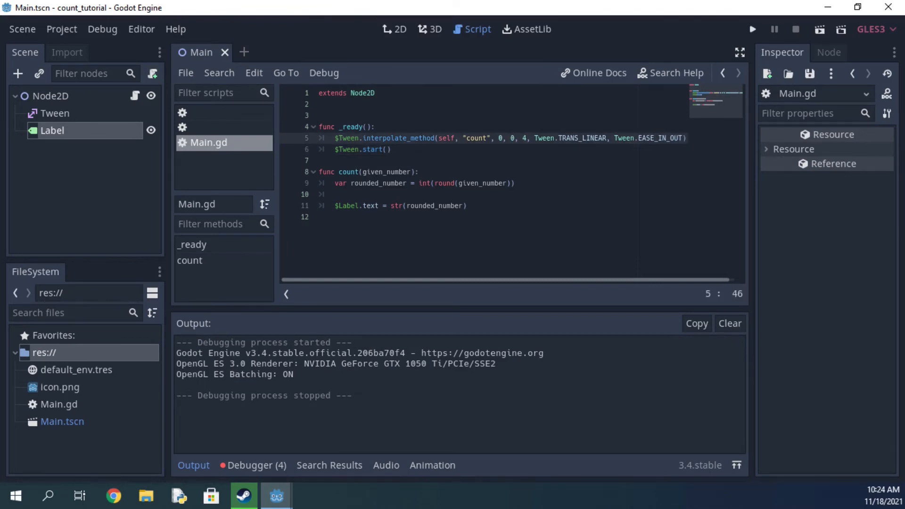
left_click(751, 29)
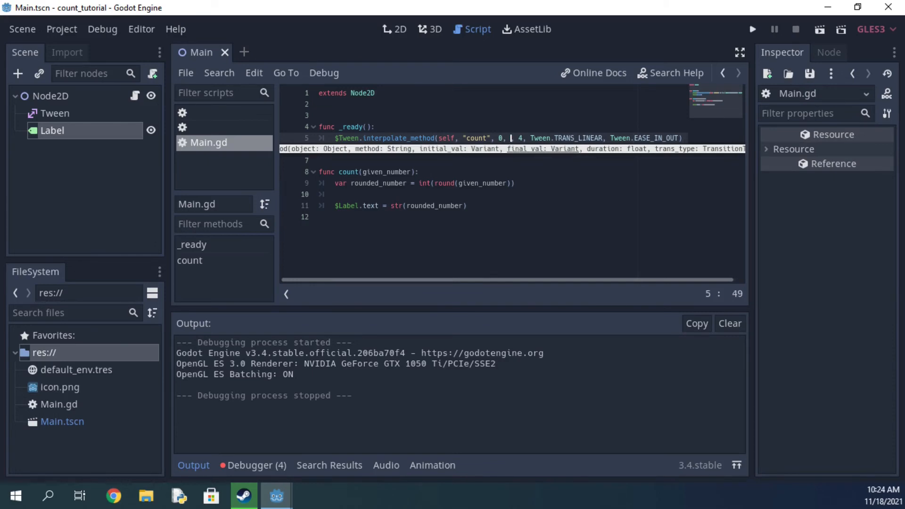
Edit the interpolate_method arguments on line 5, typing 'player_score'
type("player")
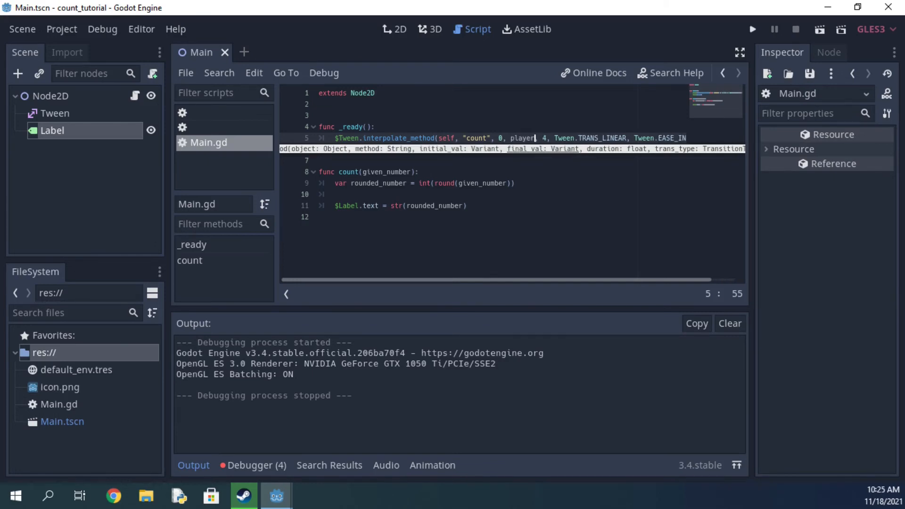
type("_score")
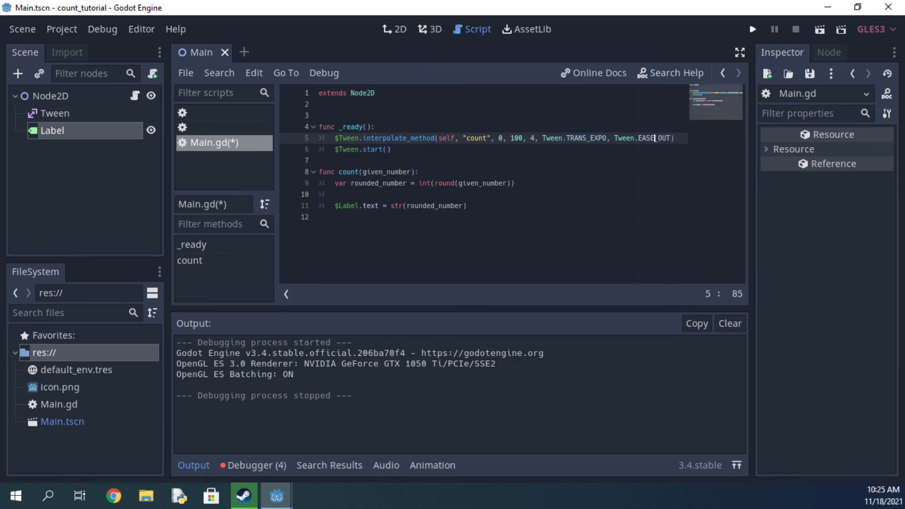
Run the scene, watch the label count up to 100, then close the debug window
left_click(752, 29)
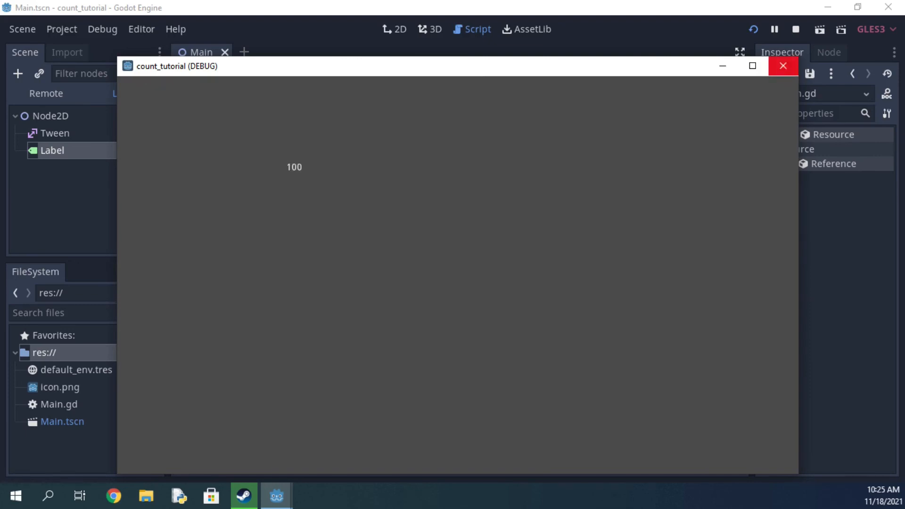
left_click(782, 65)
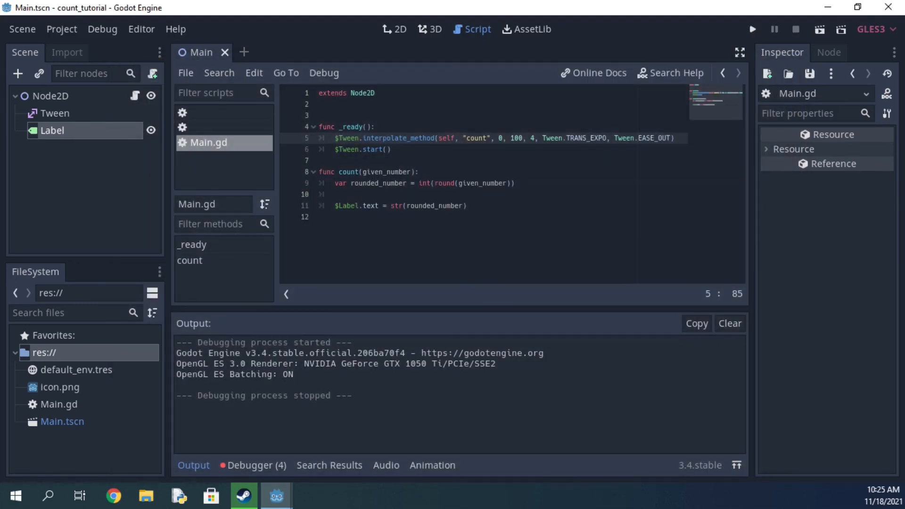